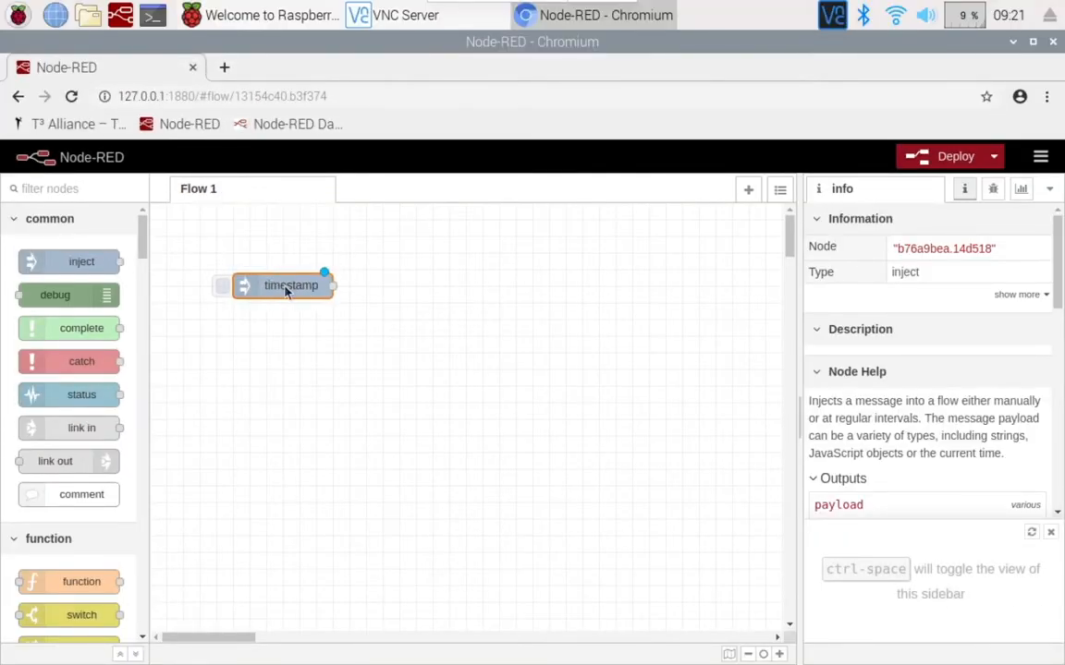
Change the inject node's payload to the string 'Hello World'
{"action": "double_click", "coordinate": [290, 284]}
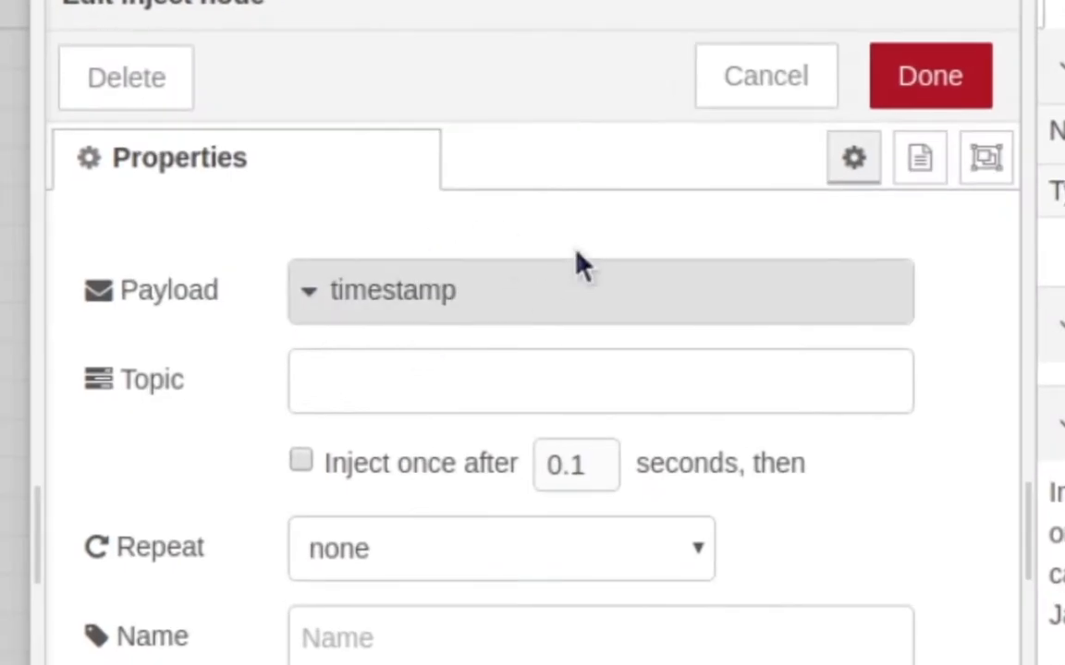
{"action": "mouse_move", "coordinate": [336, 318]}
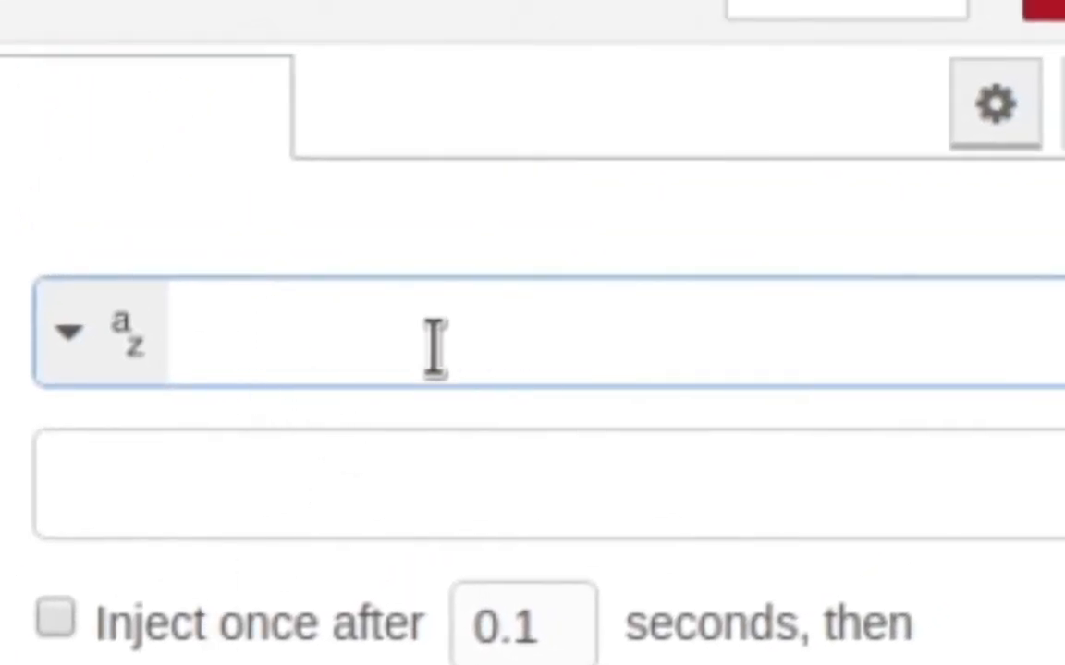
{"action": "type", "text": "Hello"}
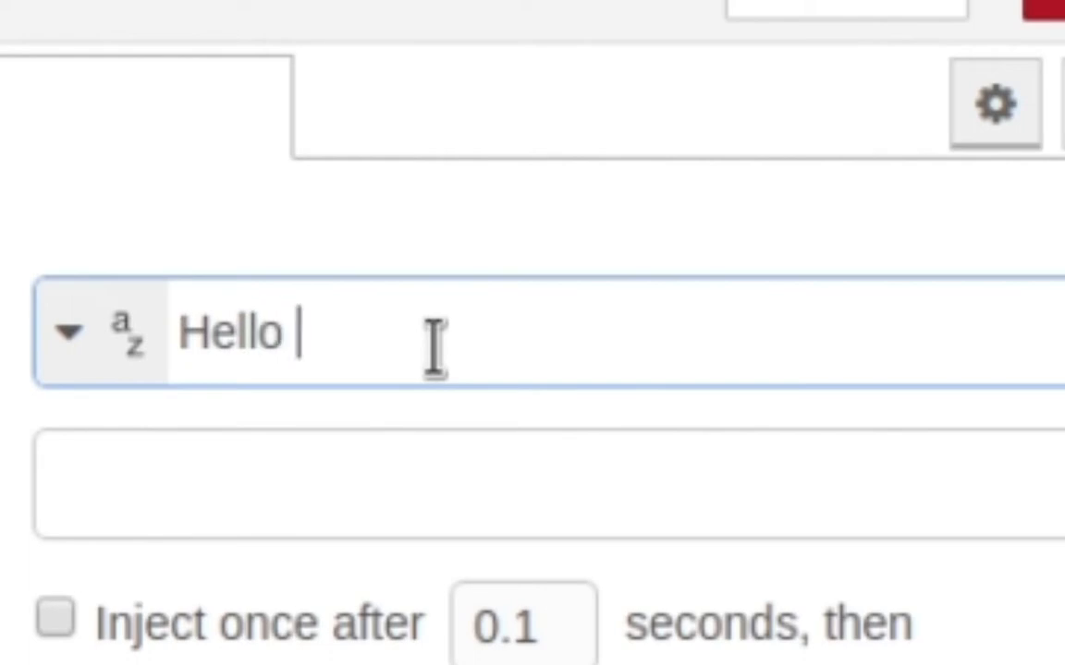
{"action": "type", "text": "World"}
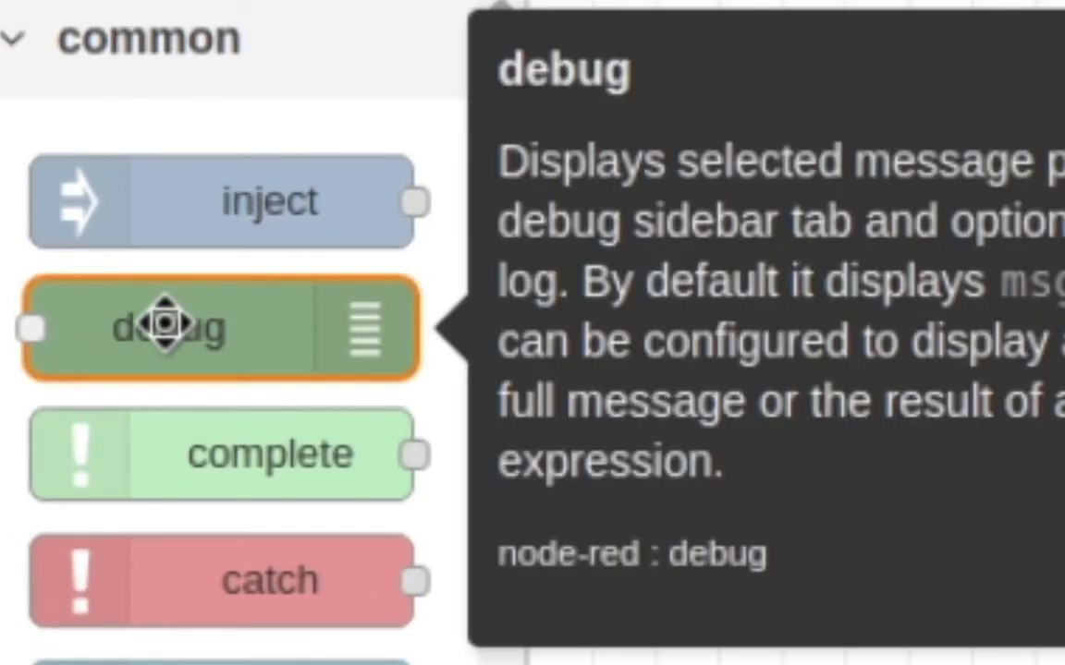
Place a debug node beside the inject node and wire the inject output into it
{"action": "left_click_drag", "start_coordinate": [170, 329], "coordinate": [488, 336]}
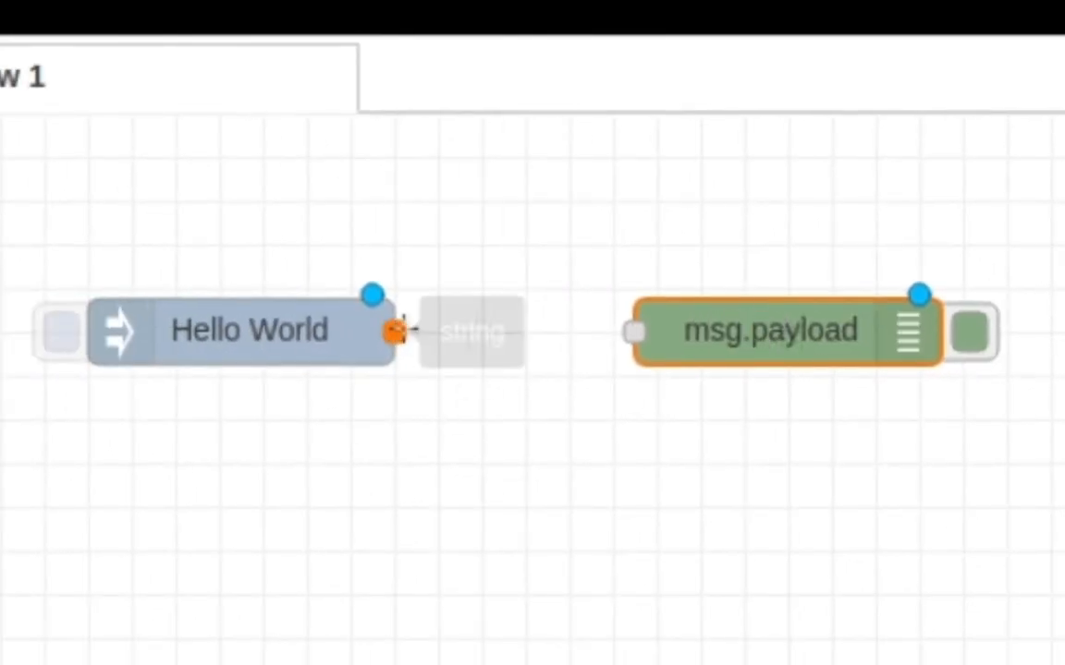
{"action": "left_click_drag", "start_coordinate": [395, 333], "coordinate": [471, 503]}
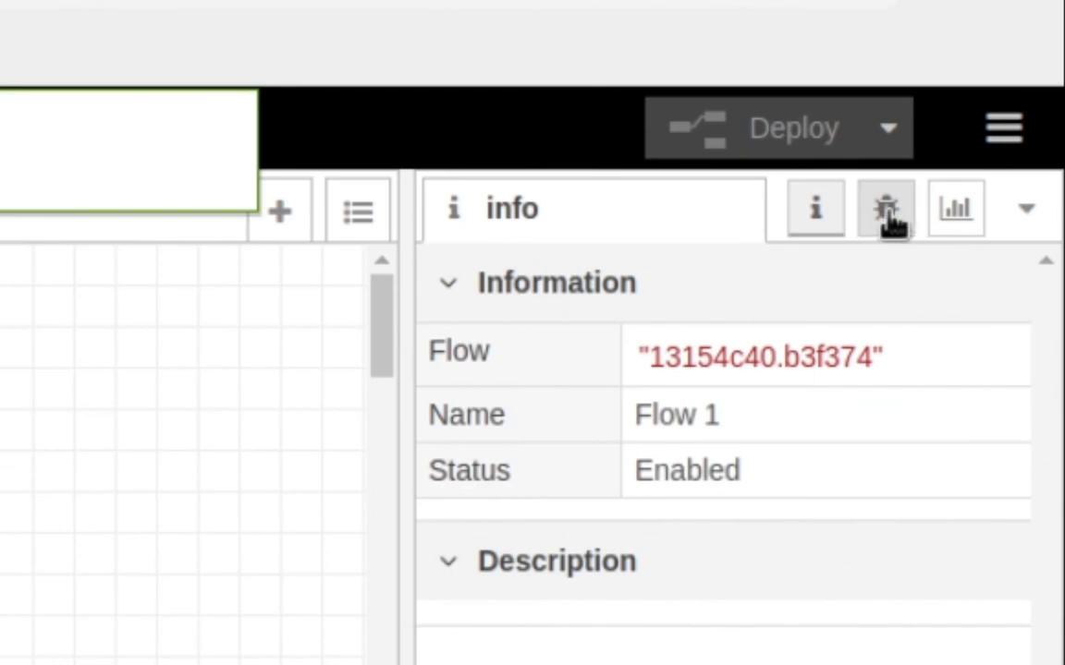
Deploy the flow and view the 'Hello World' message in the debug sidebar
{"action": "left_click", "coordinate": [885, 207]}
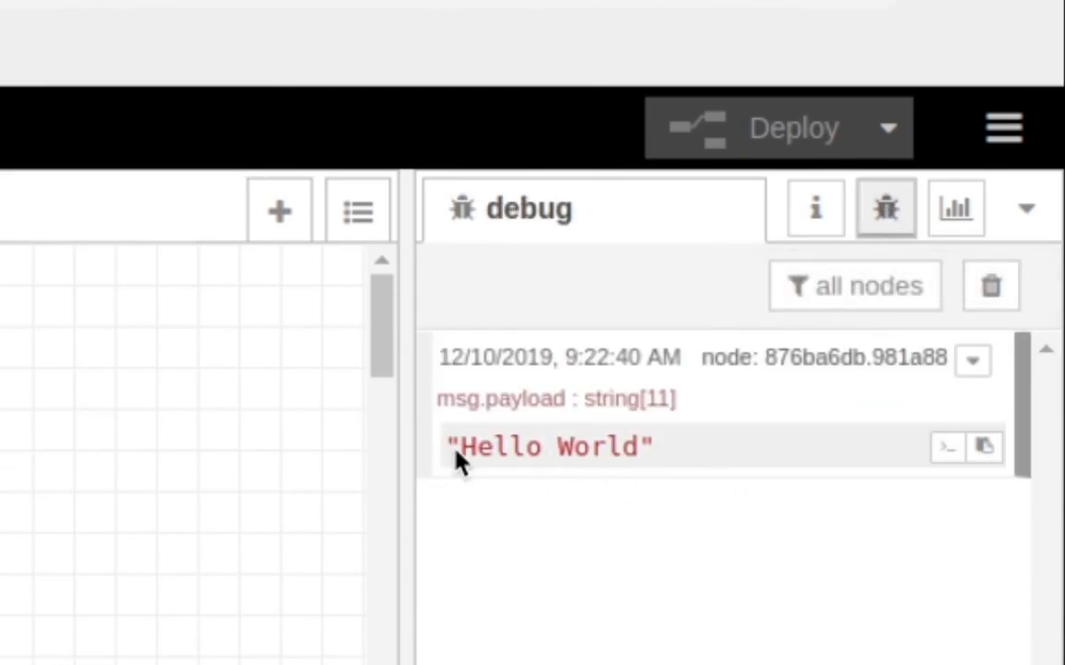
{"action": "mouse_move", "coordinate": [639, 445]}
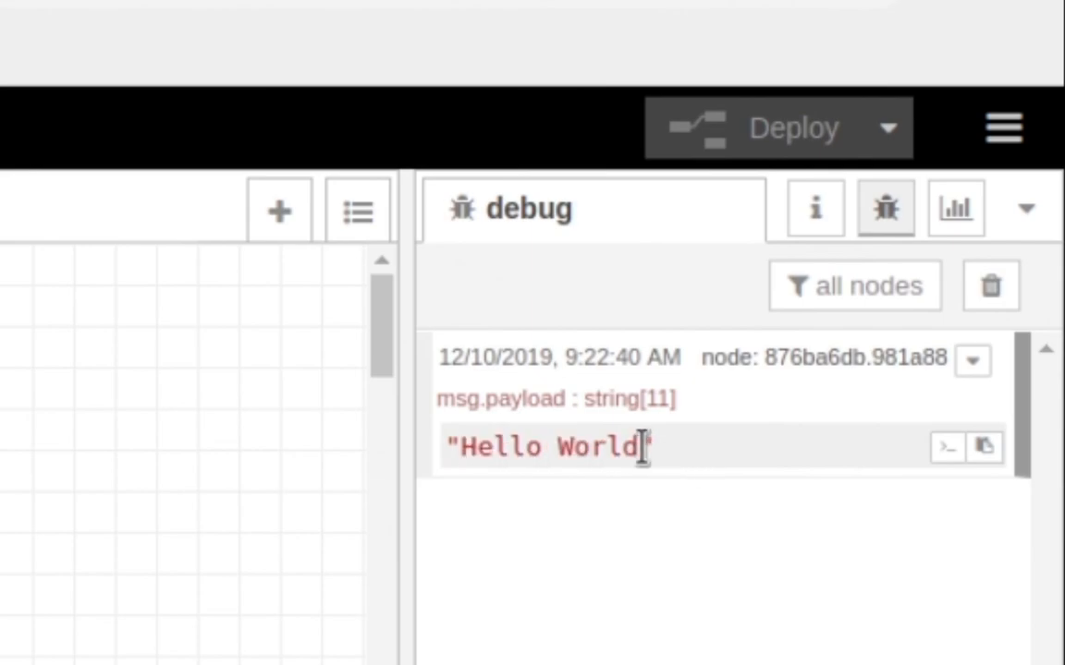